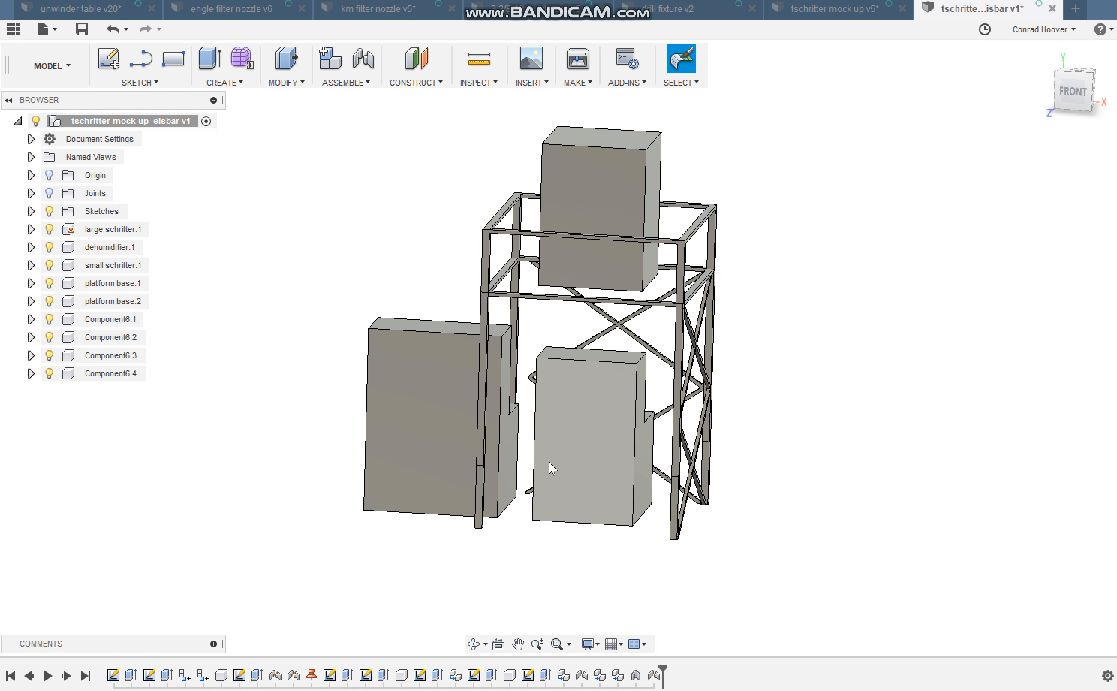
# Orbit the current assembly, then bring up the tschritter mock up v5 document for comparison.
pyautogui.click(577, 421)
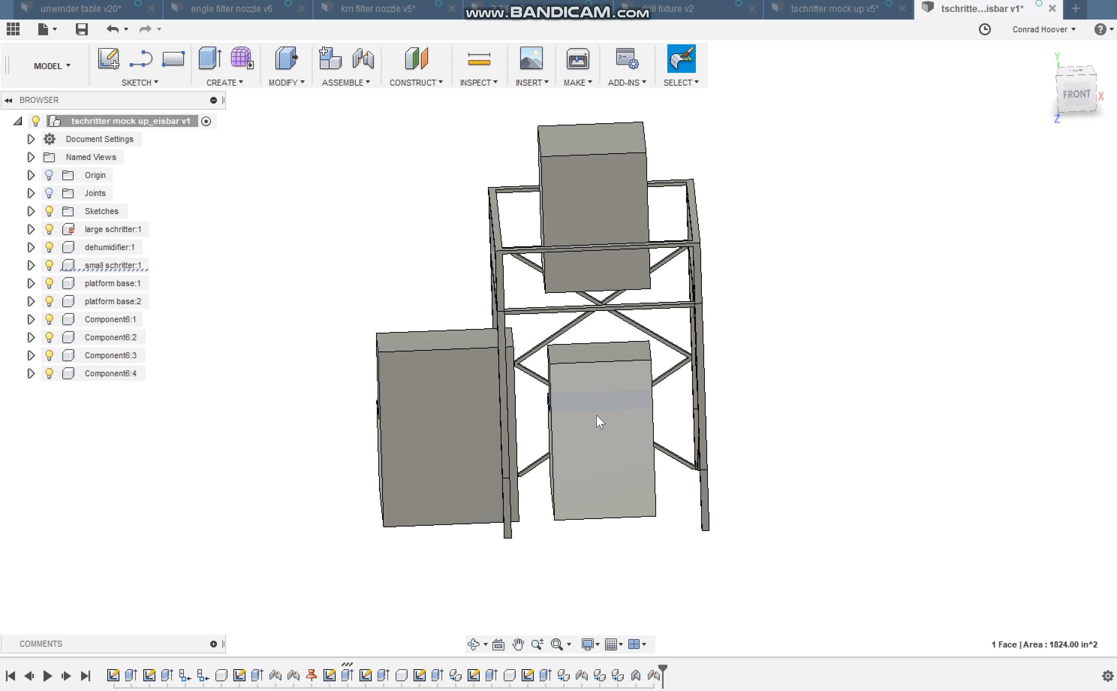
pyautogui.moveTo(598, 420); pyautogui.dragTo(614, 454)
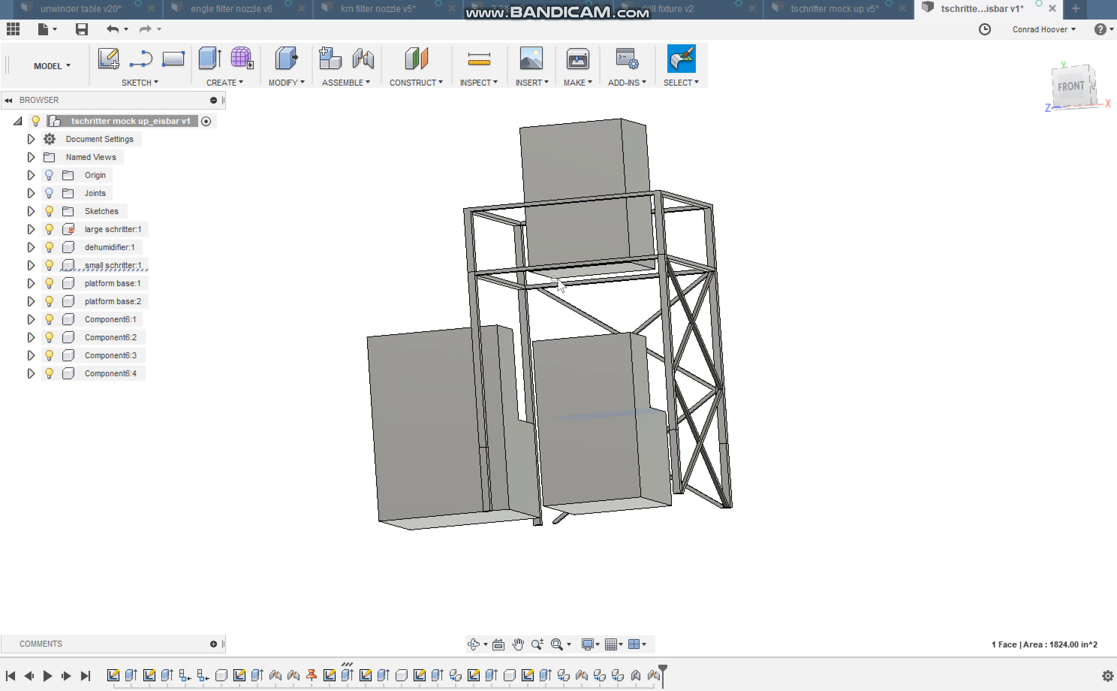
pyautogui.moveTo(578, 294)
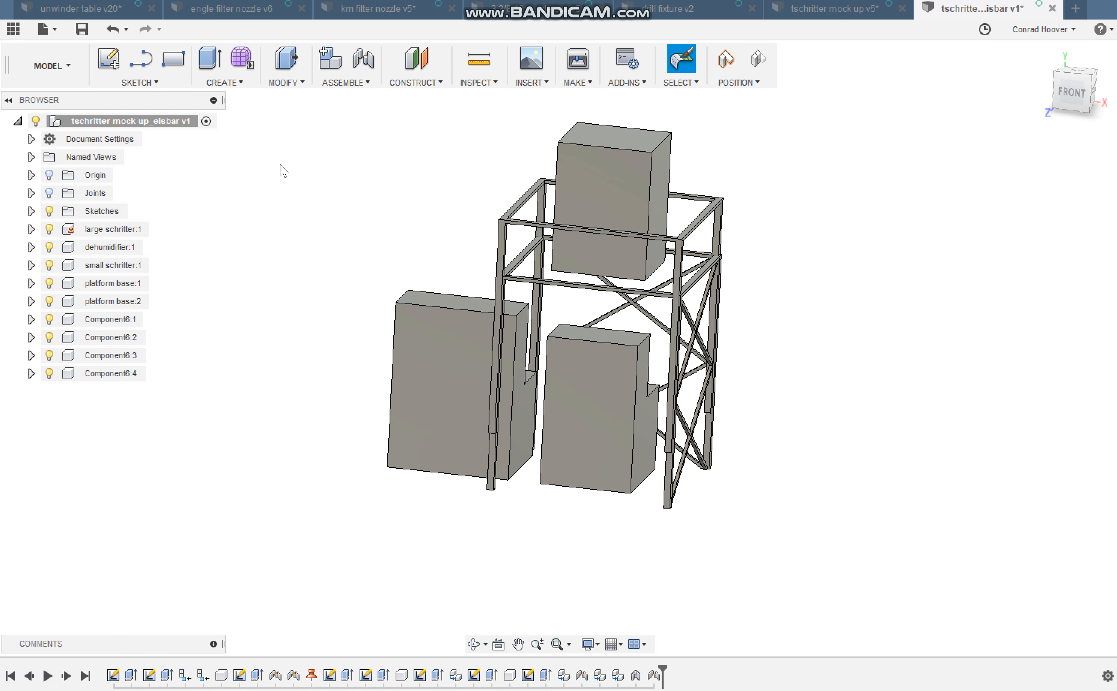
pyautogui.click(827, 9)
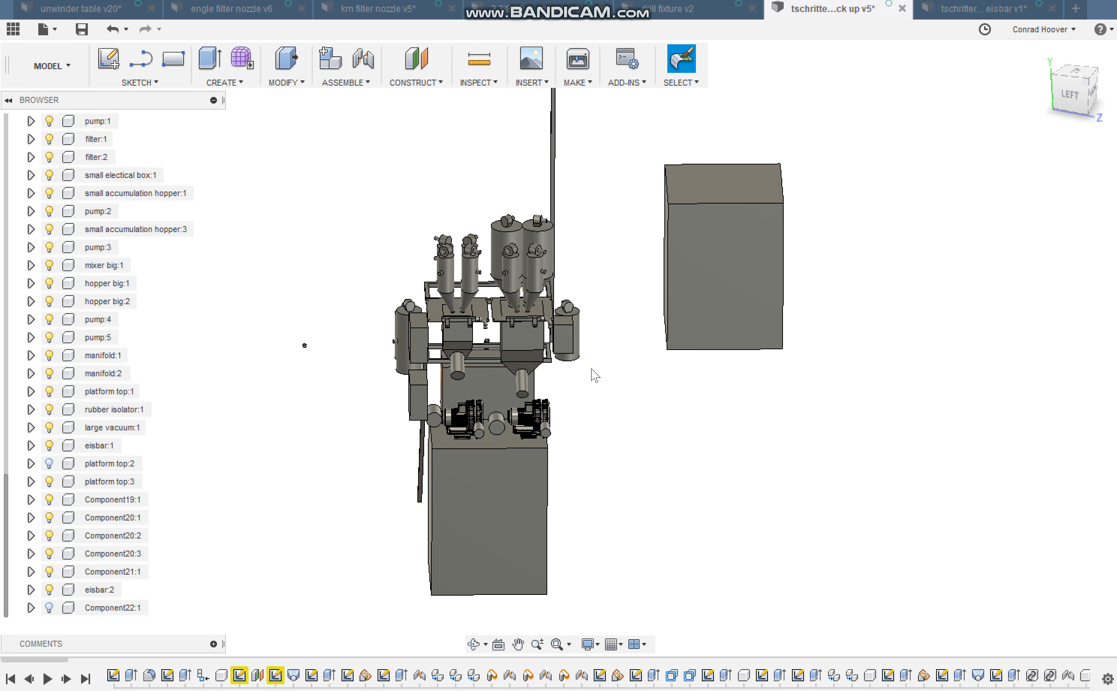
pyautogui.moveTo(614, 393)
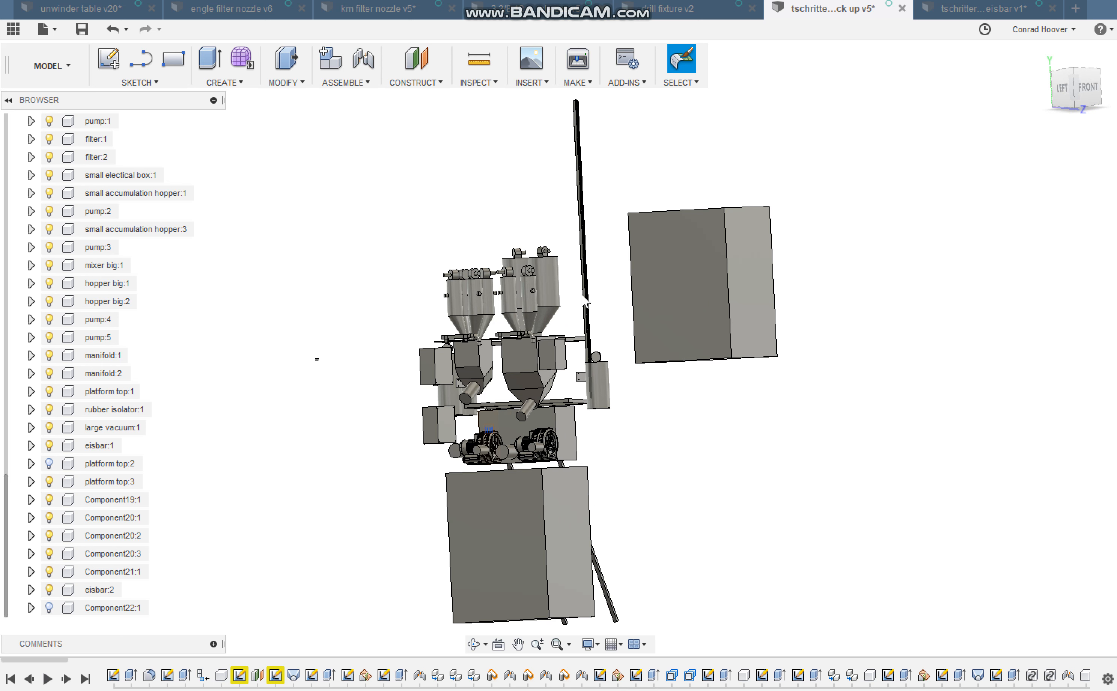
pyautogui.moveTo(567, 321)
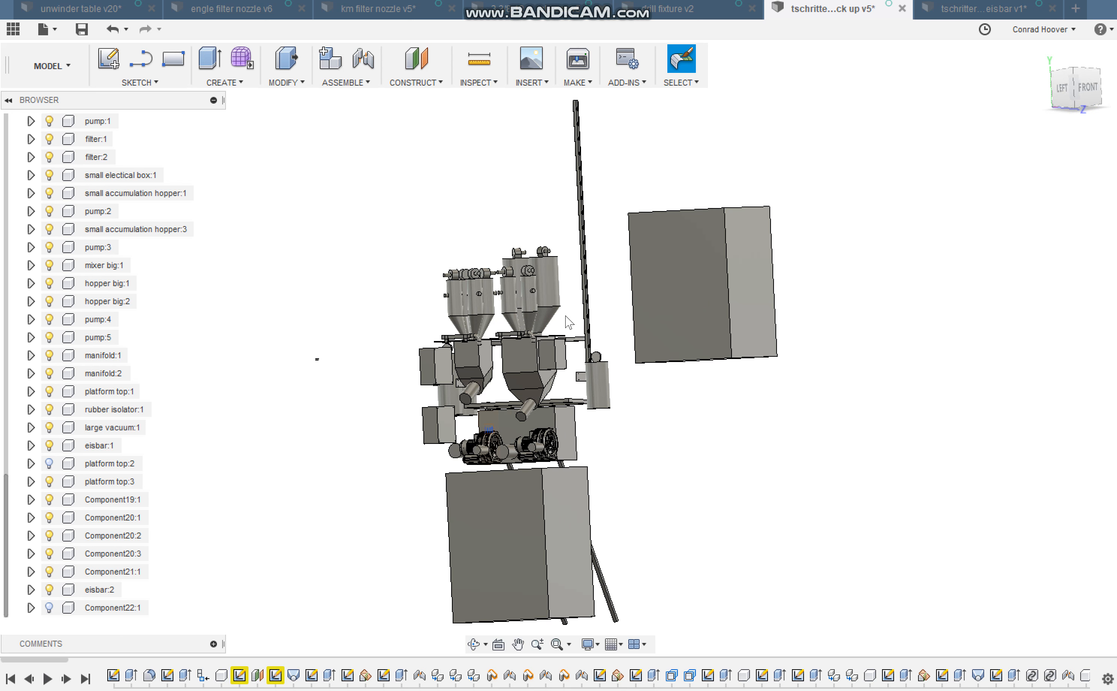
pyautogui.moveTo(588, 237)
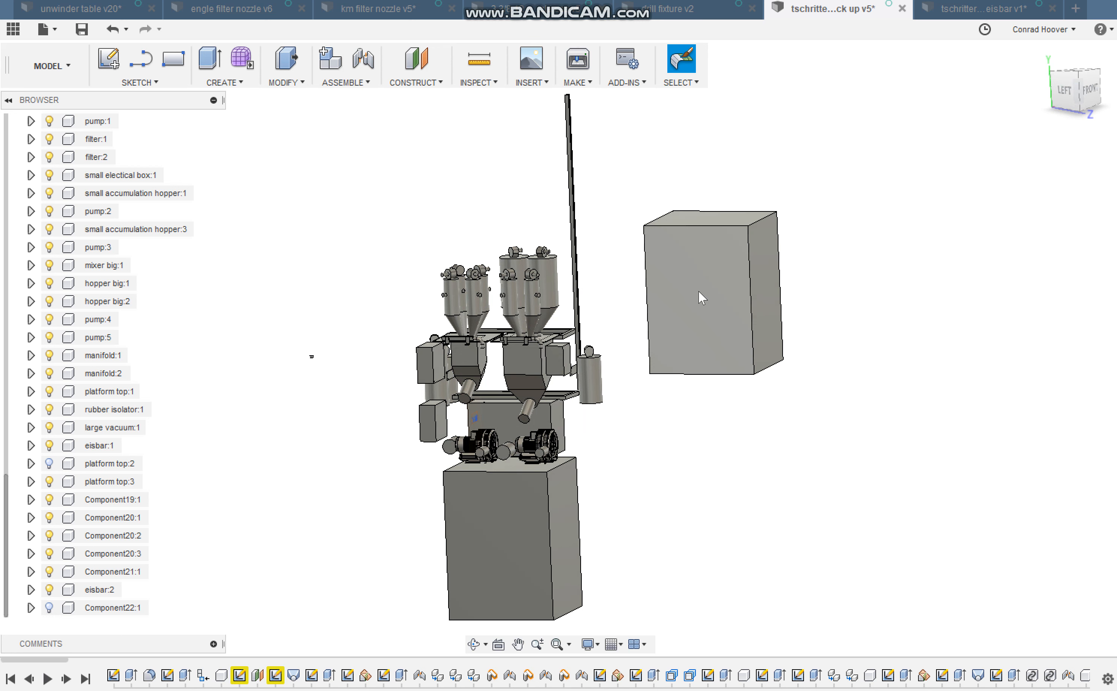
# Check a face of the standalone box in v5 (5301 in²), then return to the eisbar v1 assembly.
pyautogui.click(700, 298)
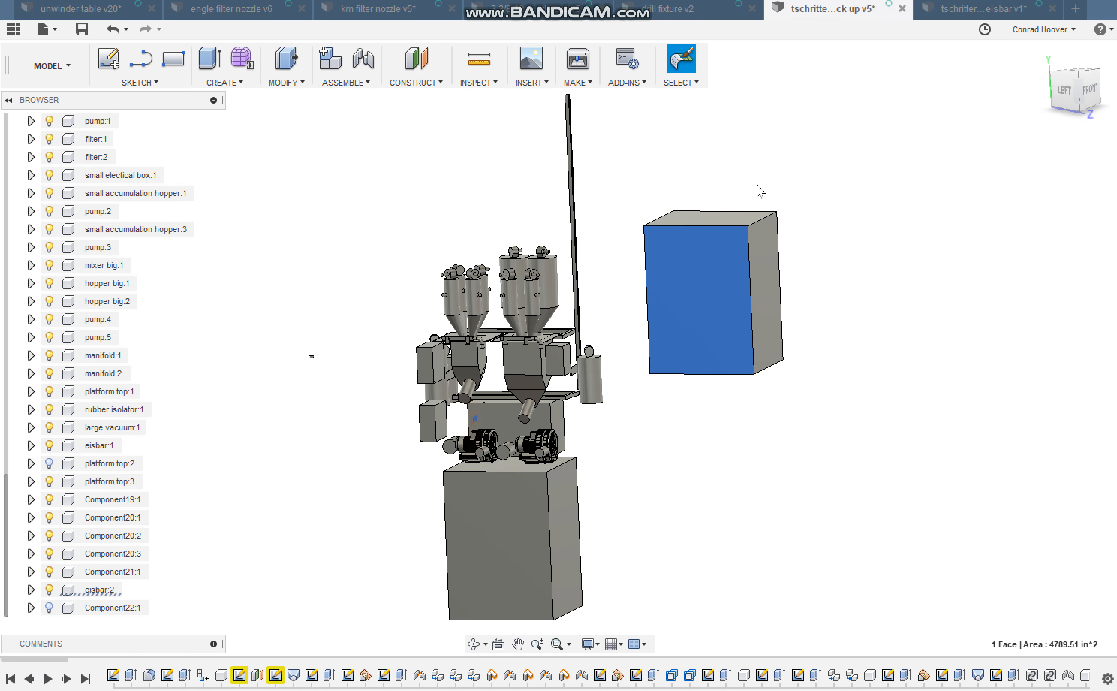
pyautogui.click(987, 9)
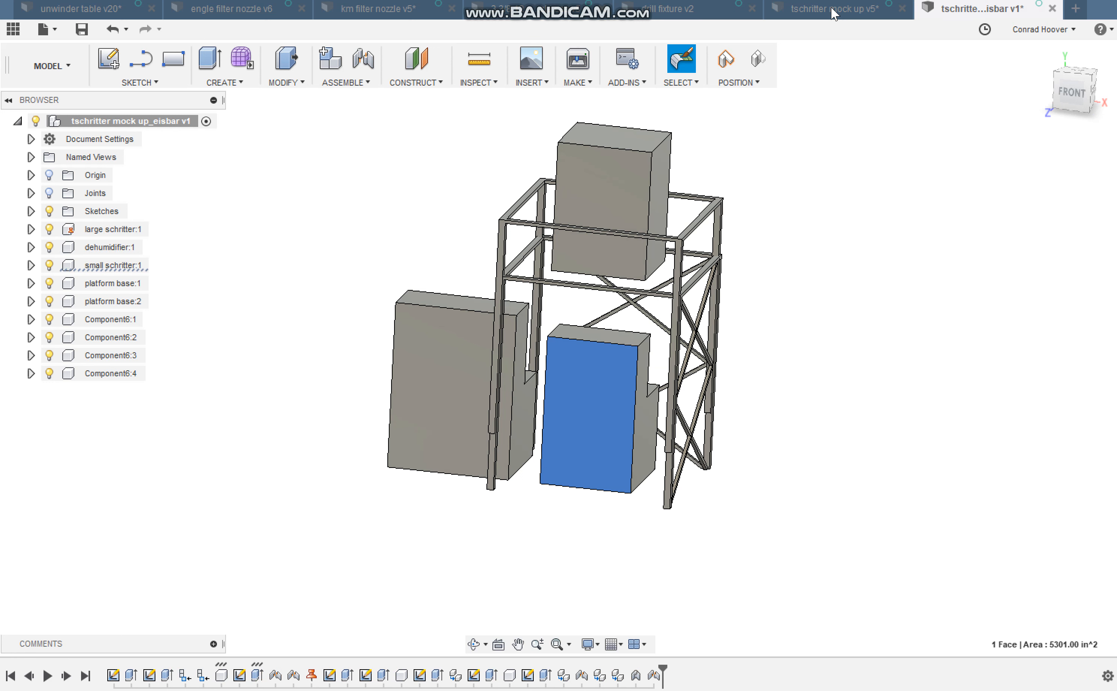
pyautogui.click(827, 7)
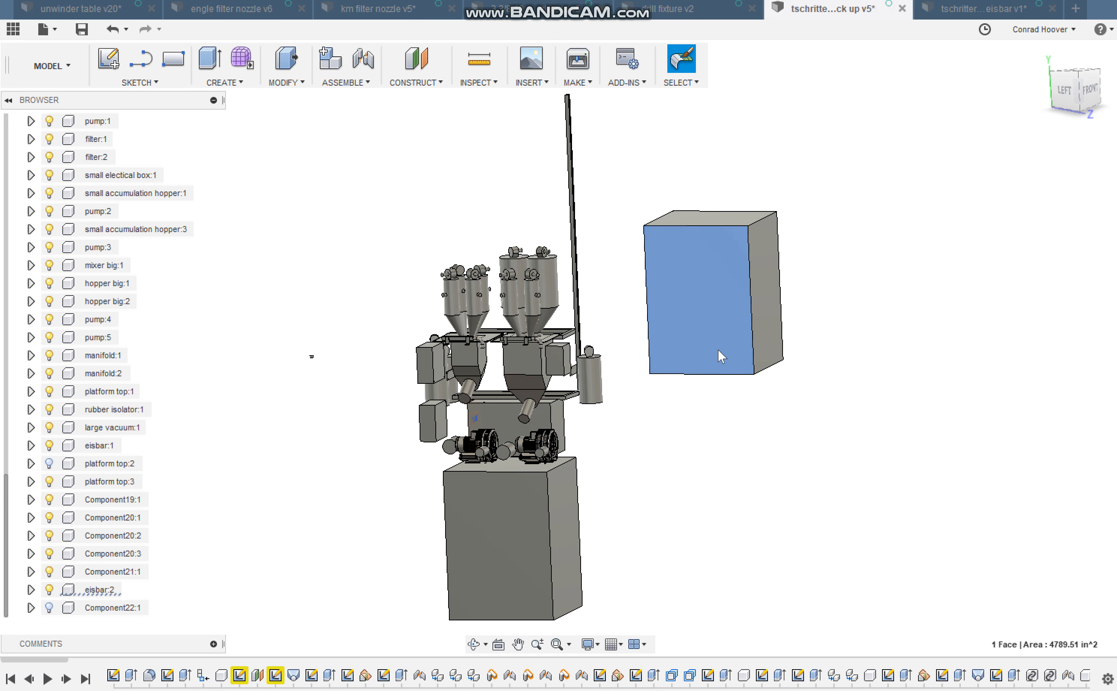
pyautogui.moveTo(738, 306)
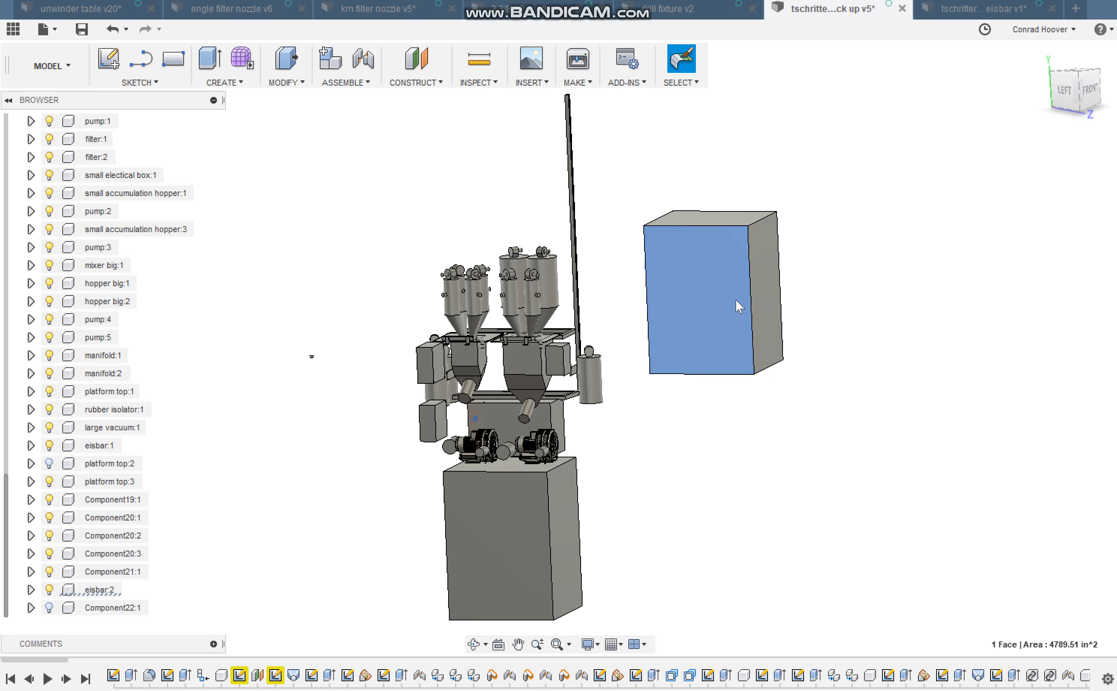
pyautogui.moveTo(713, 317)
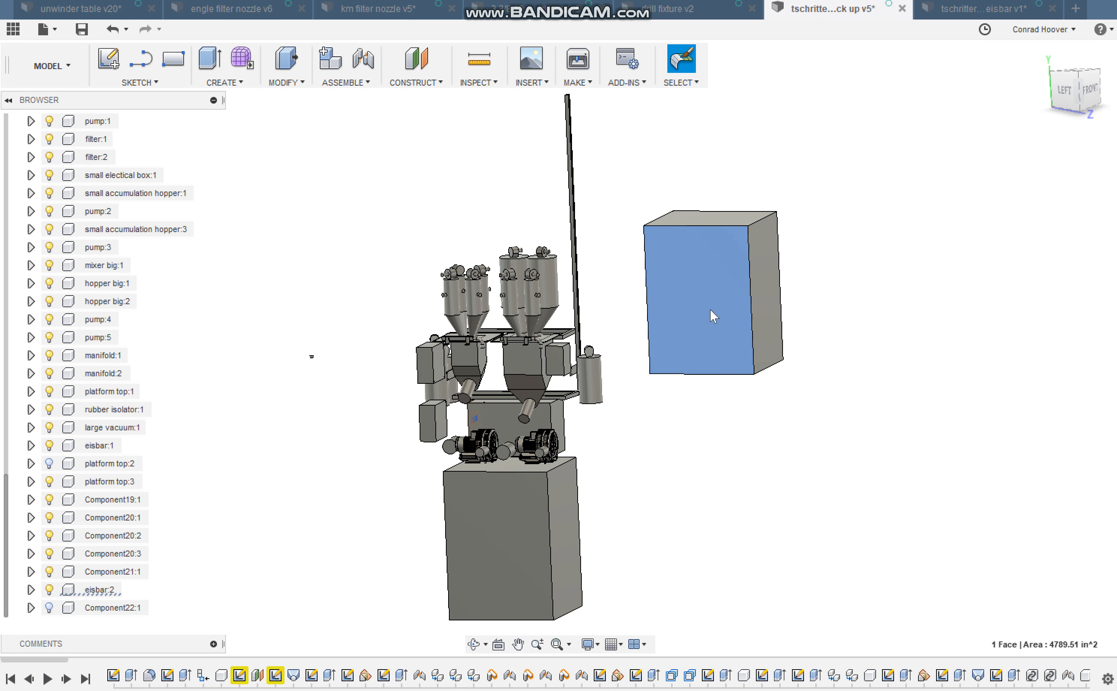
pyautogui.moveTo(718, 302)
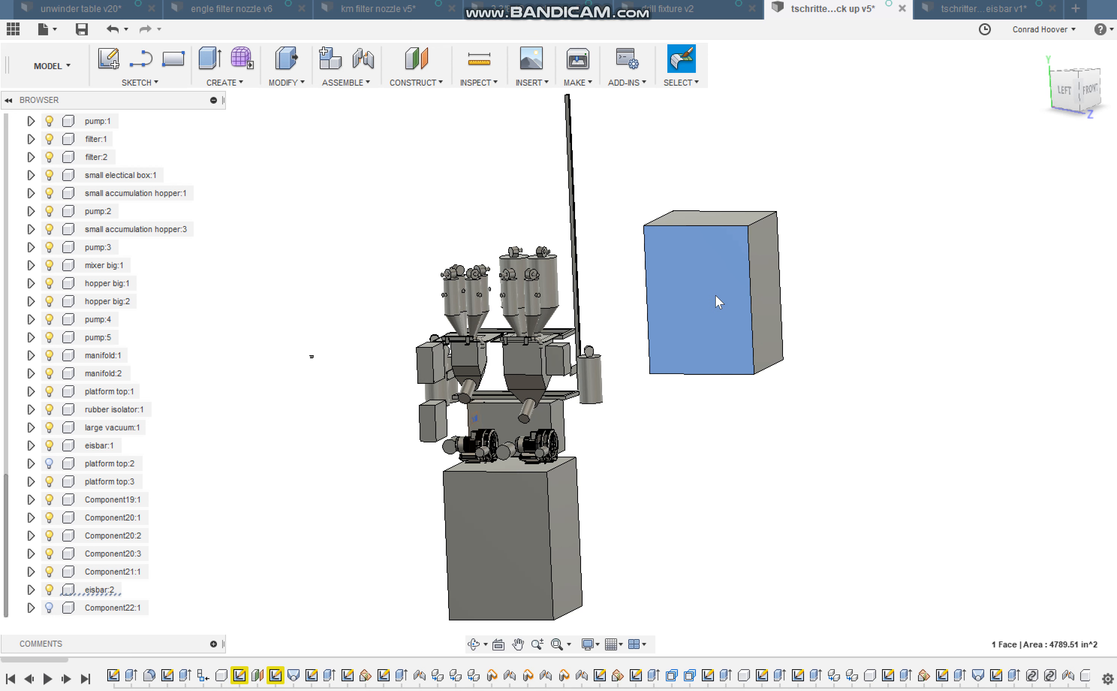
pyautogui.moveTo(721, 331)
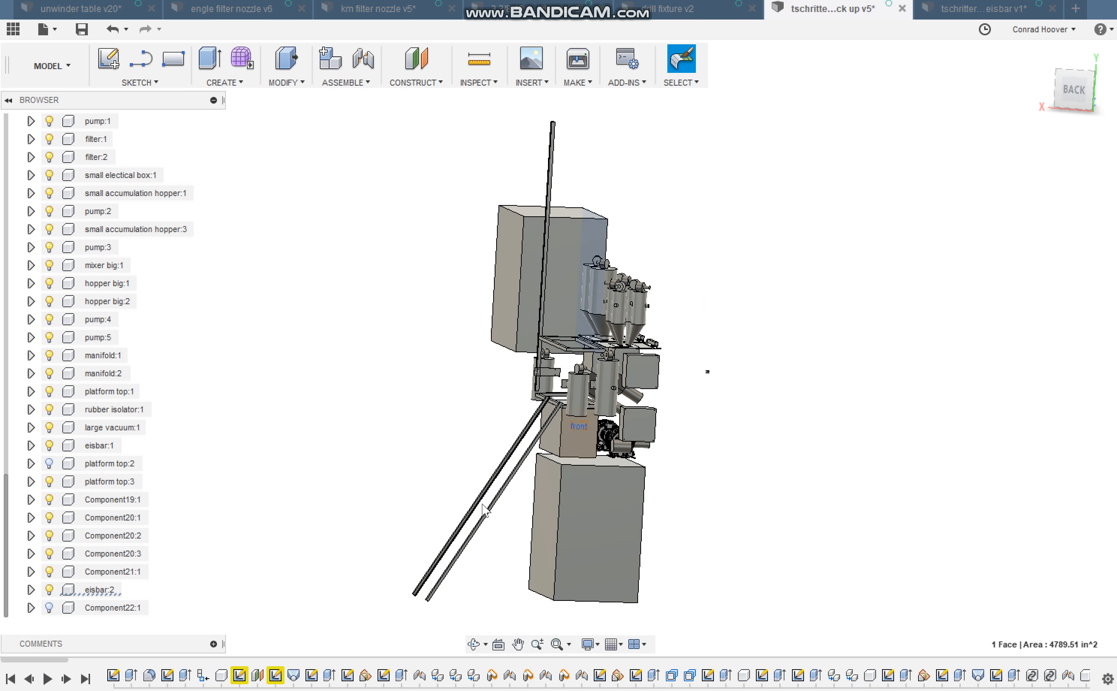
pyautogui.click(984, 7)
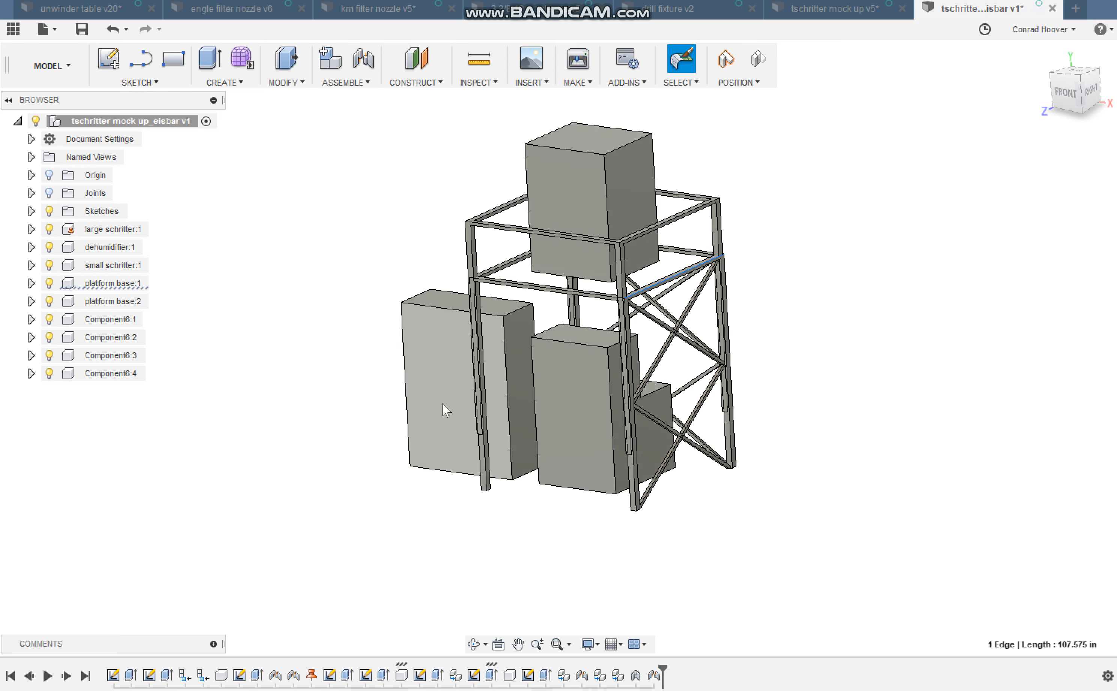
pyautogui.moveTo(441, 410); pyautogui.dragTo(391, 389)
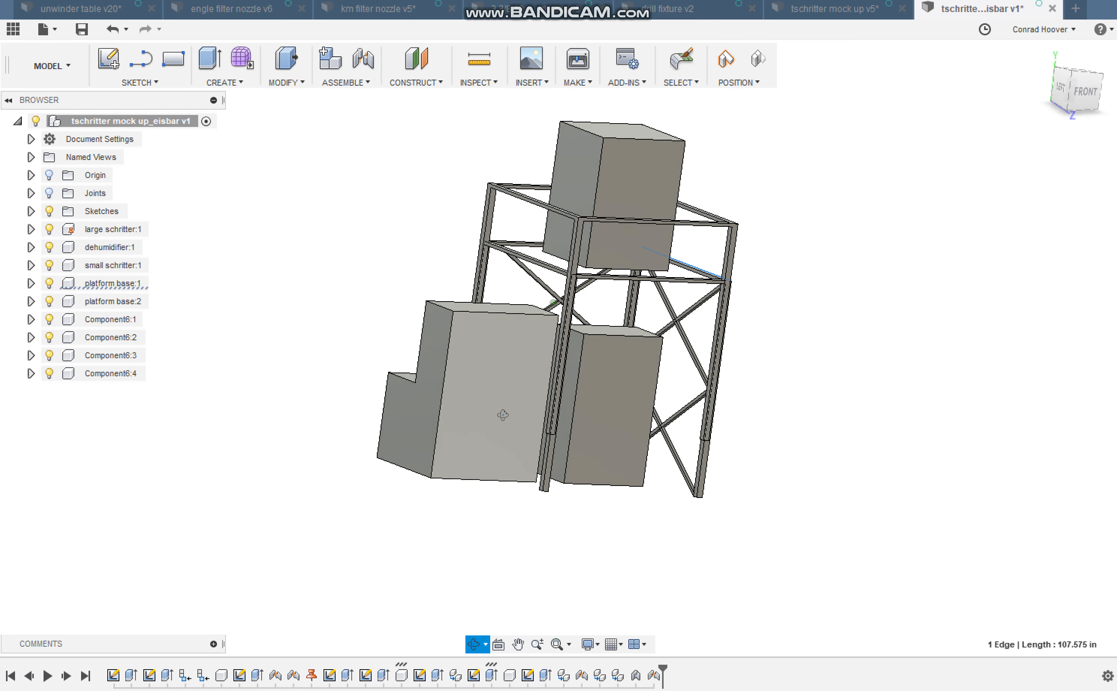
pyautogui.moveTo(502, 416); pyautogui.dragTo(387, 413)
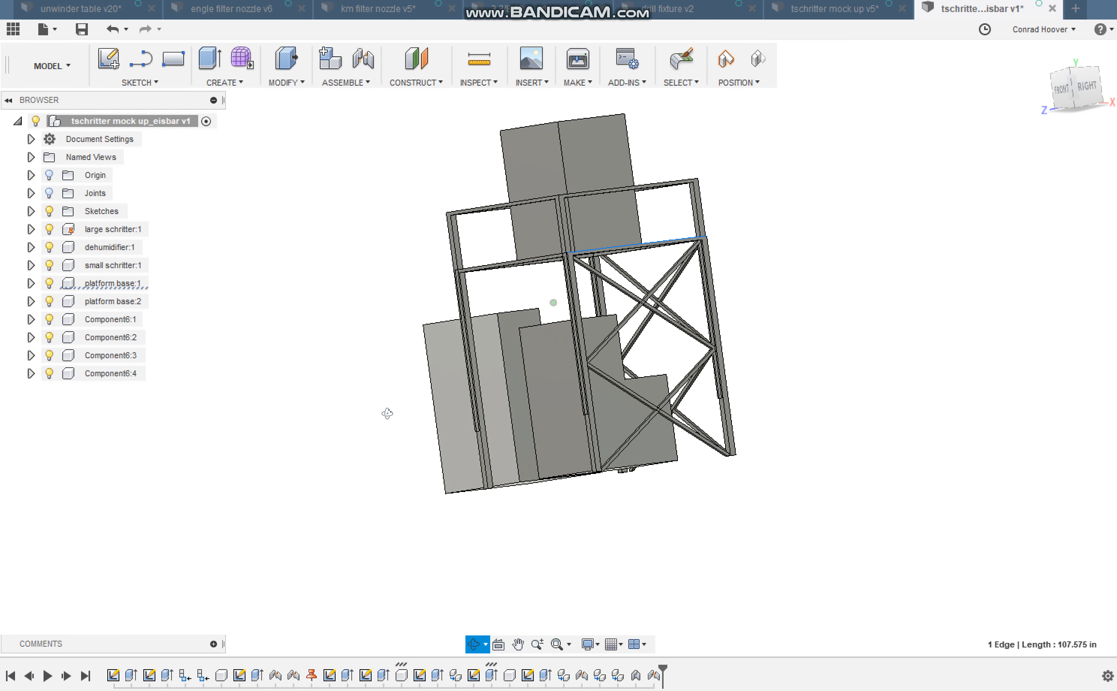